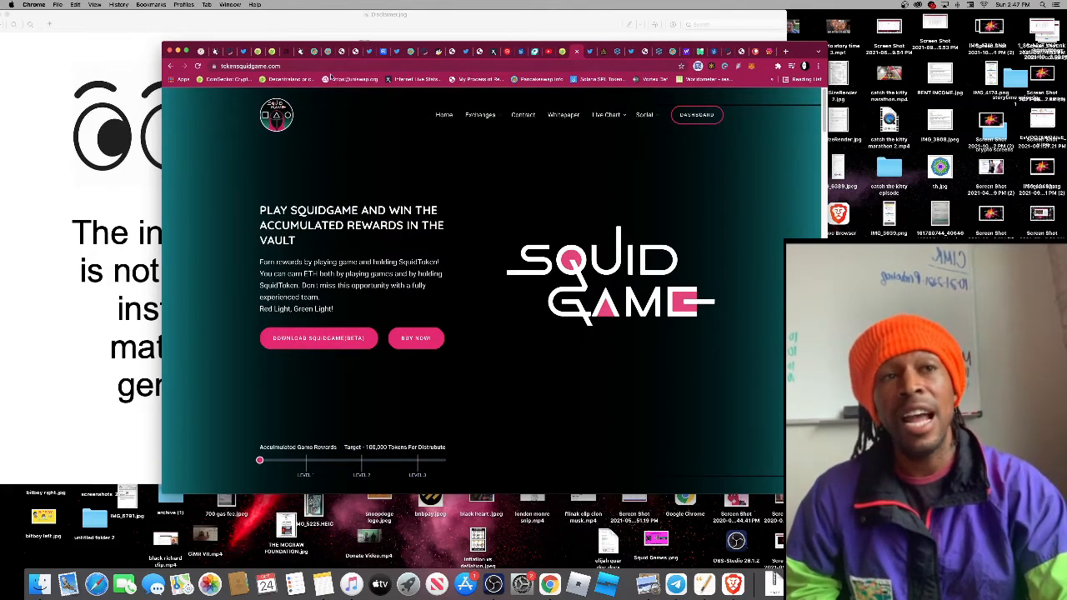
mouse_move(562, 51)
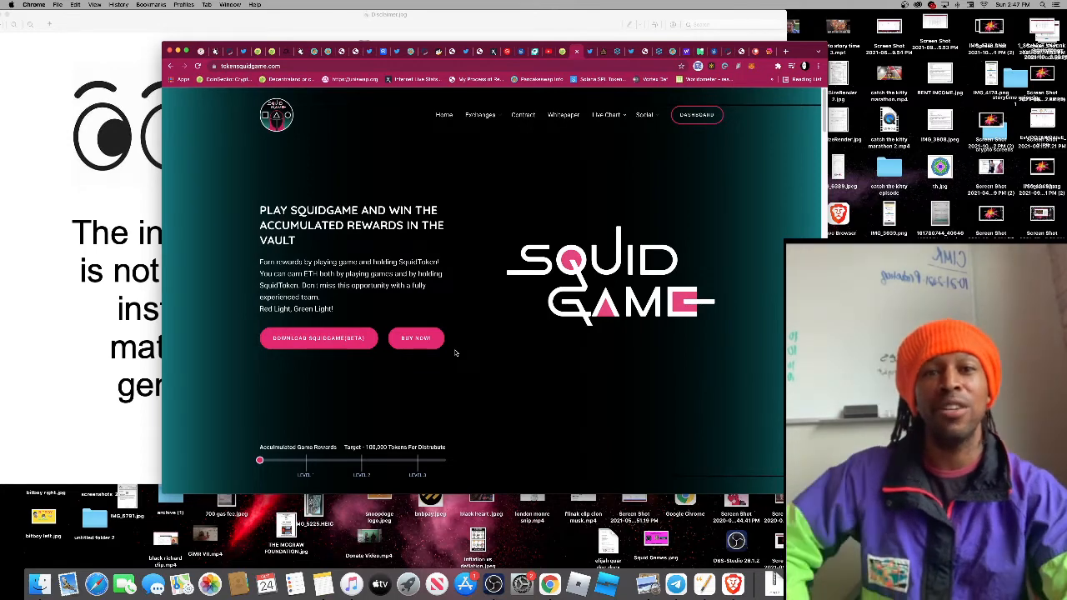
Scroll the Squid Game Token home page past About Us and Informations to Tokenomics
scroll(down, 3)
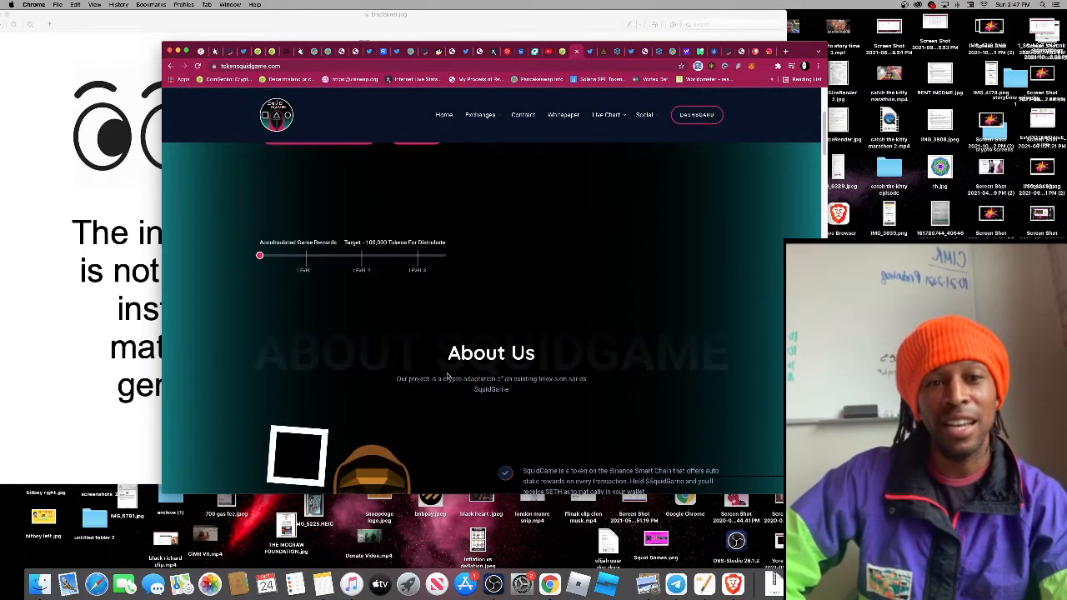
scroll(down, 3)
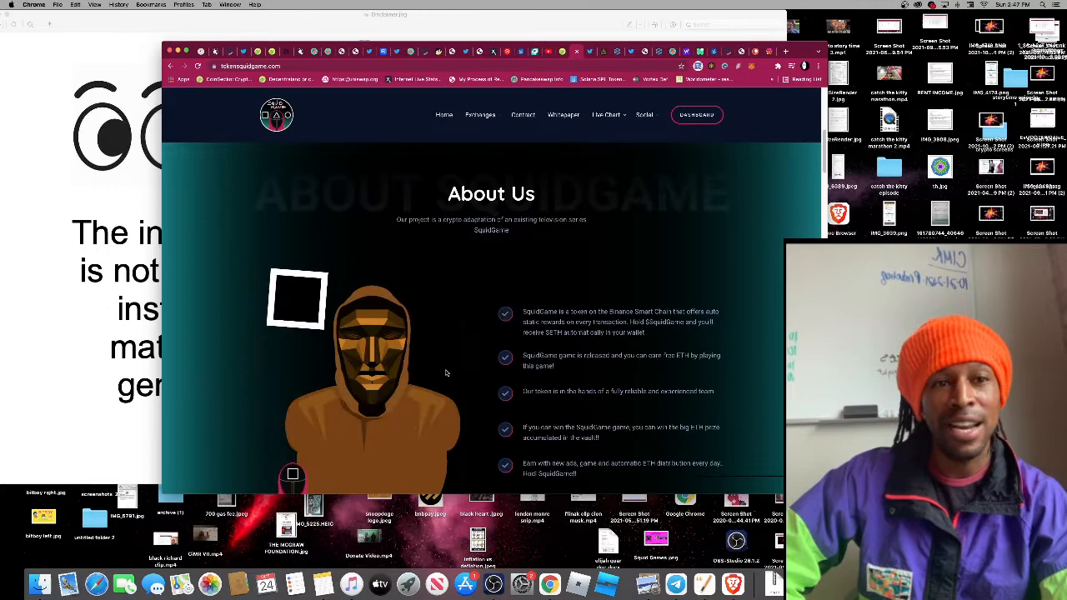
scroll(down, 3)
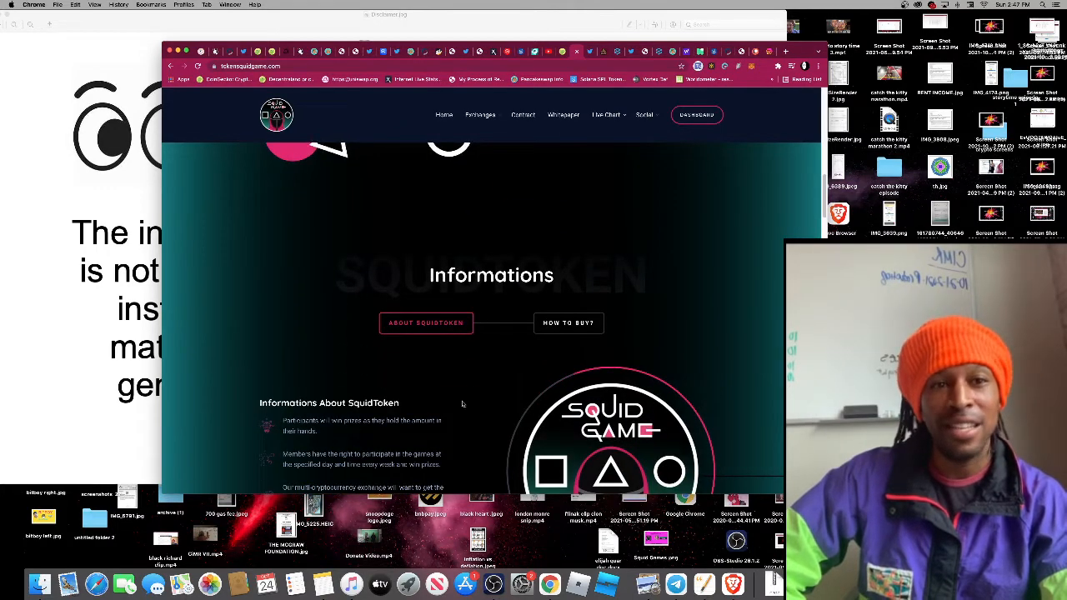
scroll(down, 3)
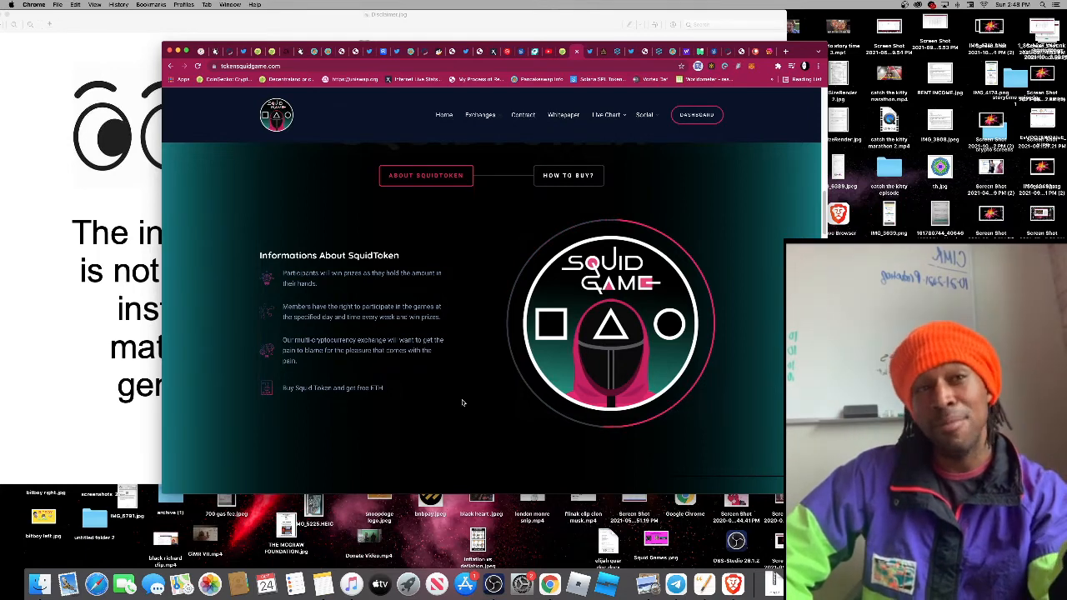
scroll(down, 3)
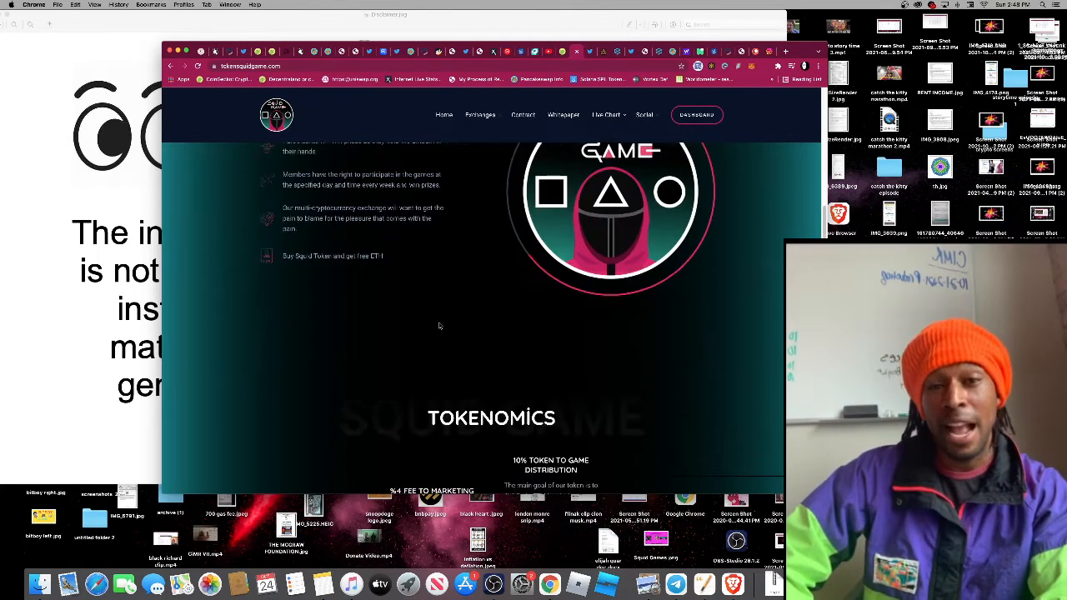
scroll(down, 3)
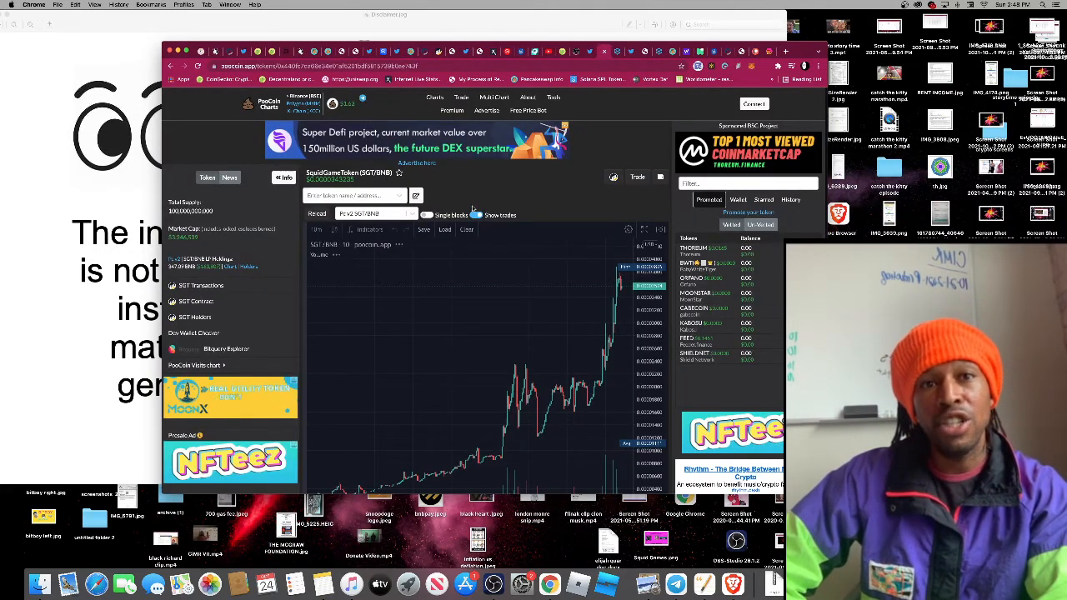
Reload the PooCoin SGT/BNB chart and inspect the most recent candle
right_click(470, 207)
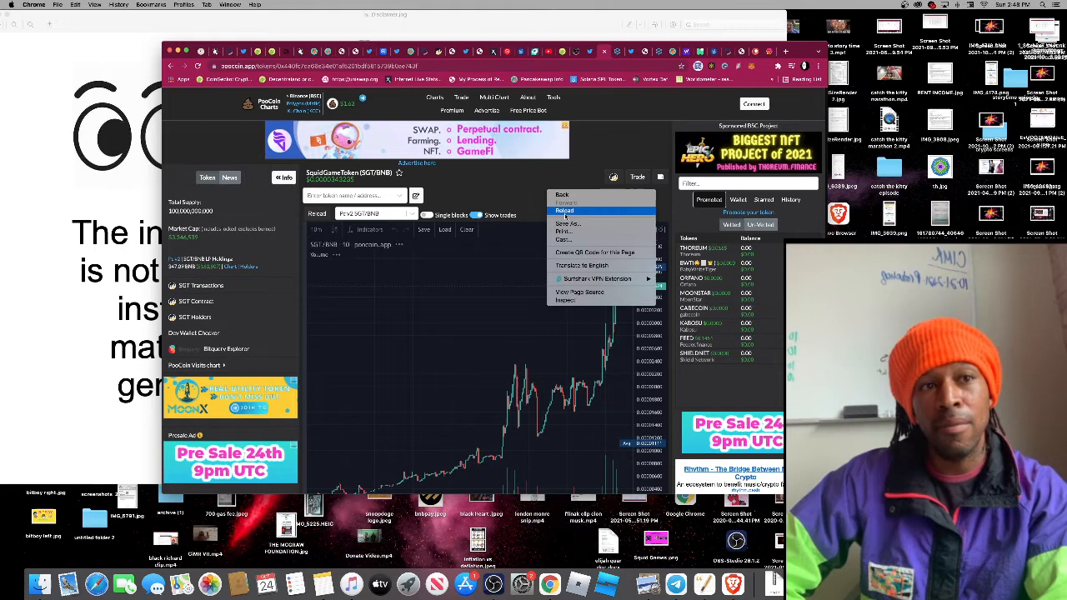
click(564, 210)
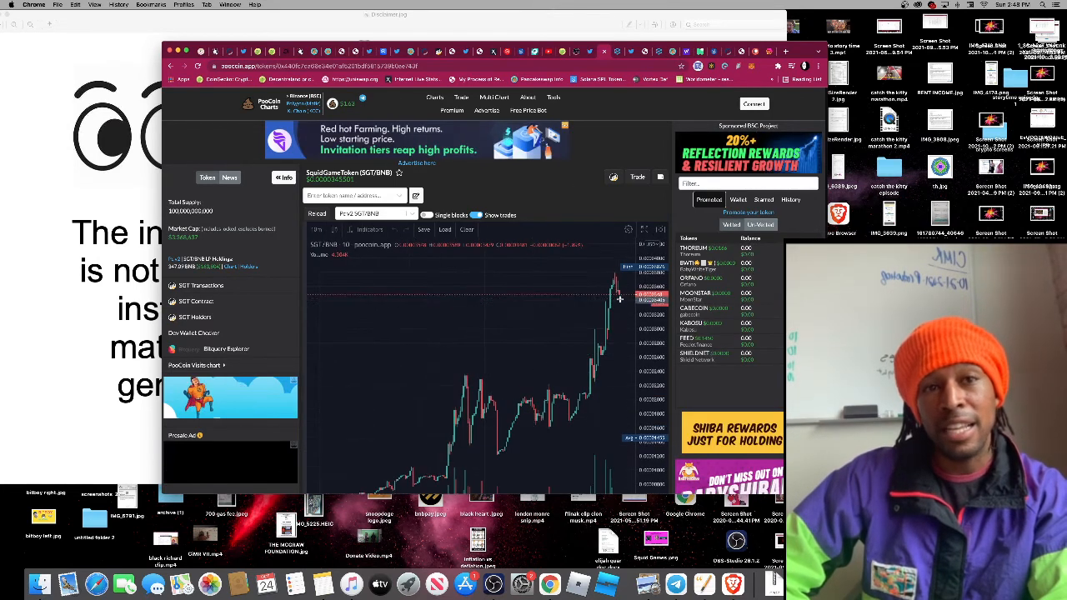
click(319, 229)
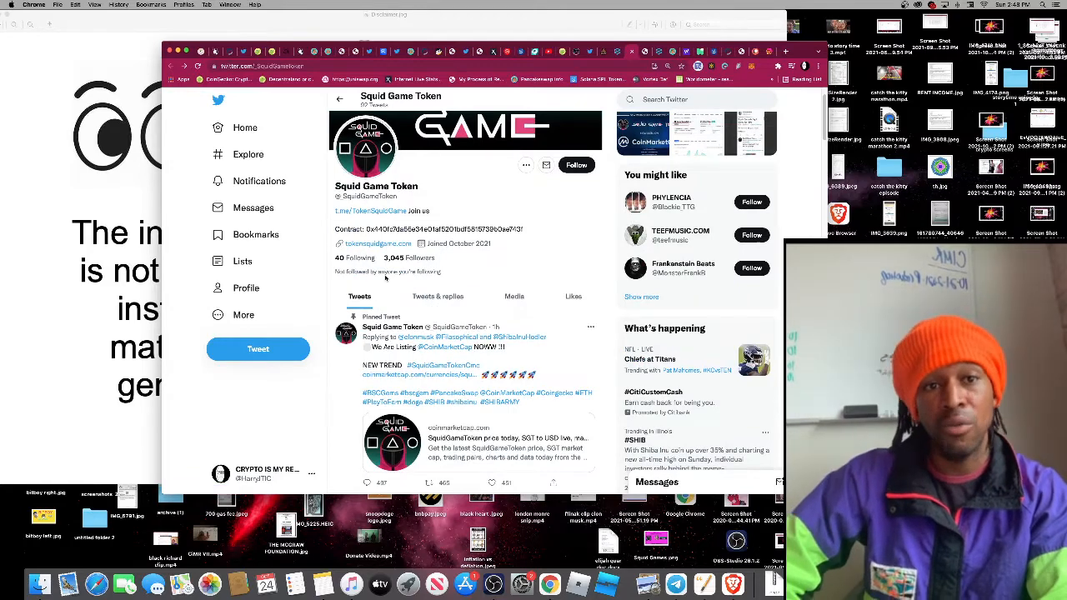
scroll(down, 3)
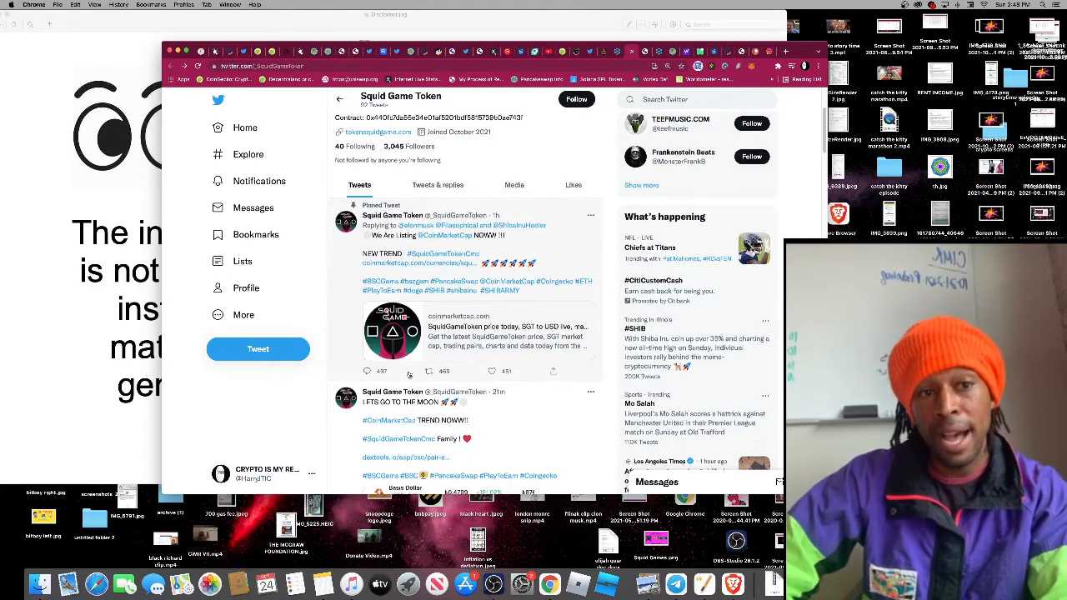
scroll(down, 3)
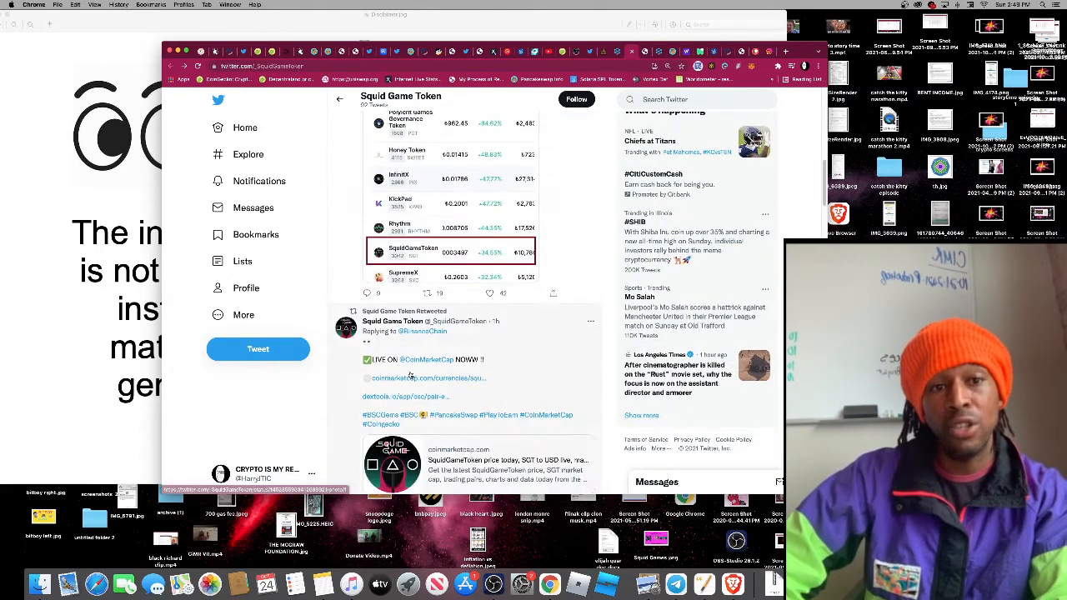
scroll(down, 3)
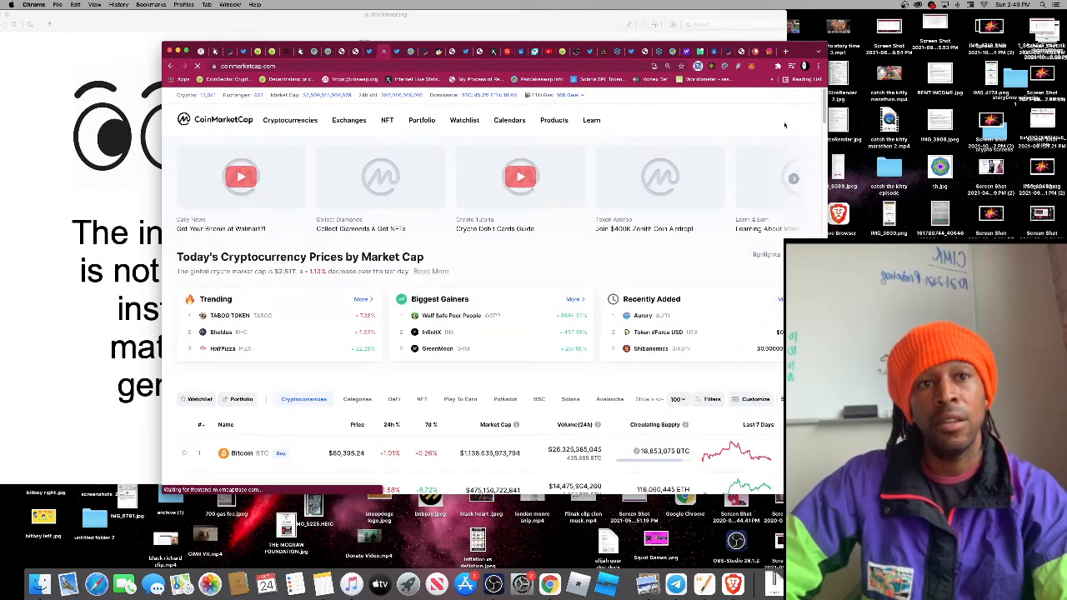
Search CoinMarketCap for 'sgt' and open the SquidGameToken result
click(666, 121)
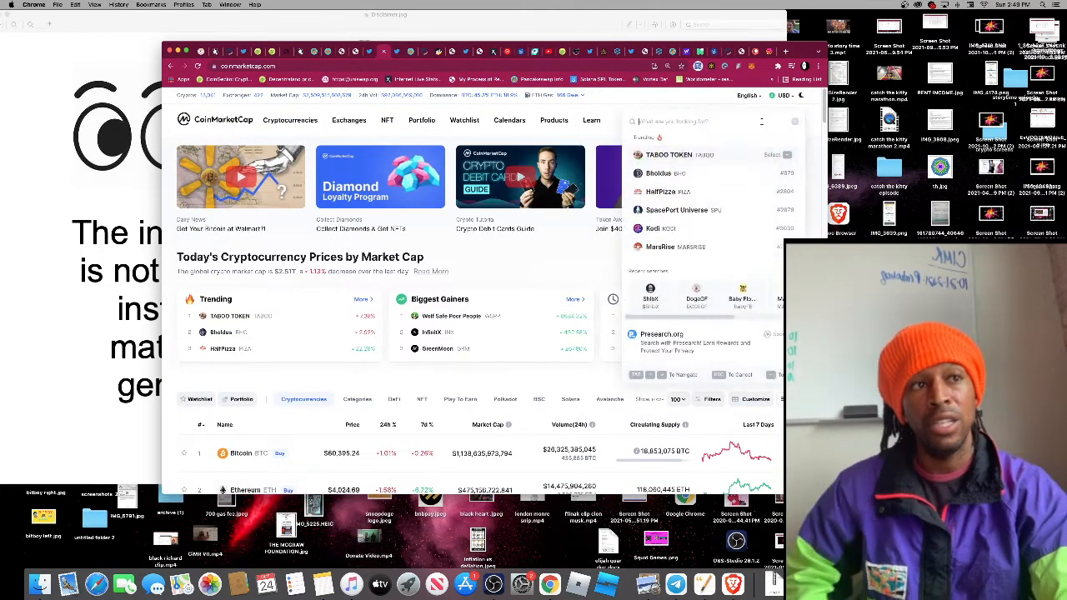
text(sgt)
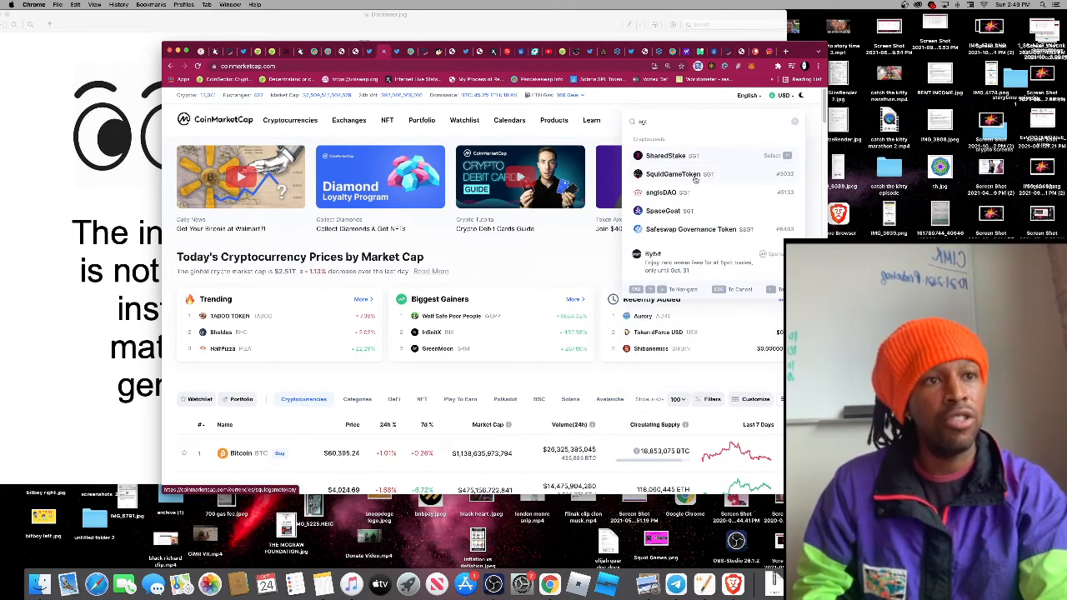
click(672, 174)
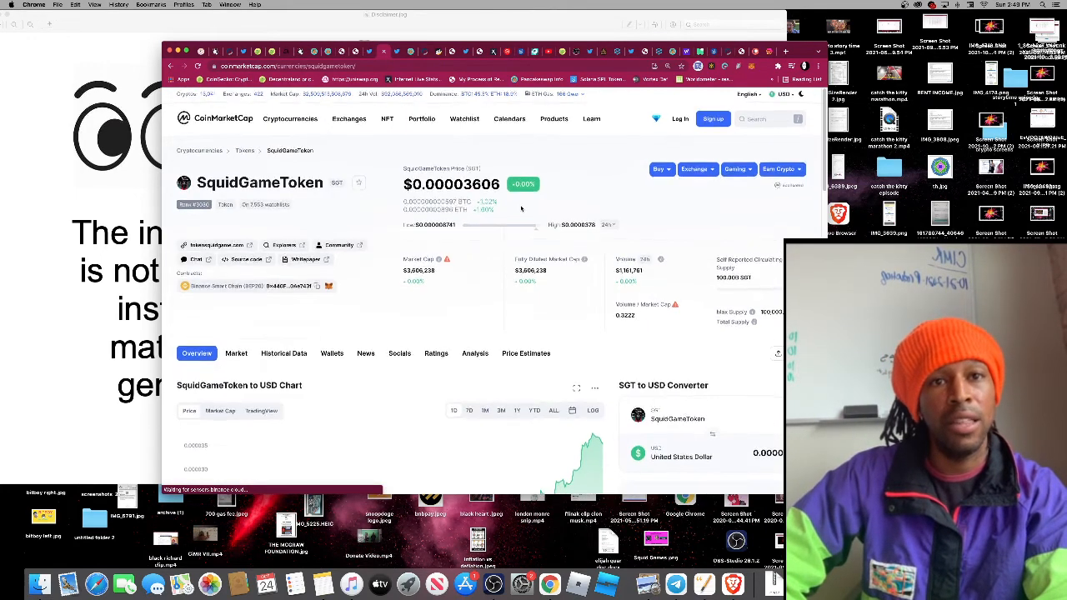
Scroll to SquidGameToken Markets and follow the PancakeSwap (V2) SGT/WBNB pair link
scroll(down, 3)
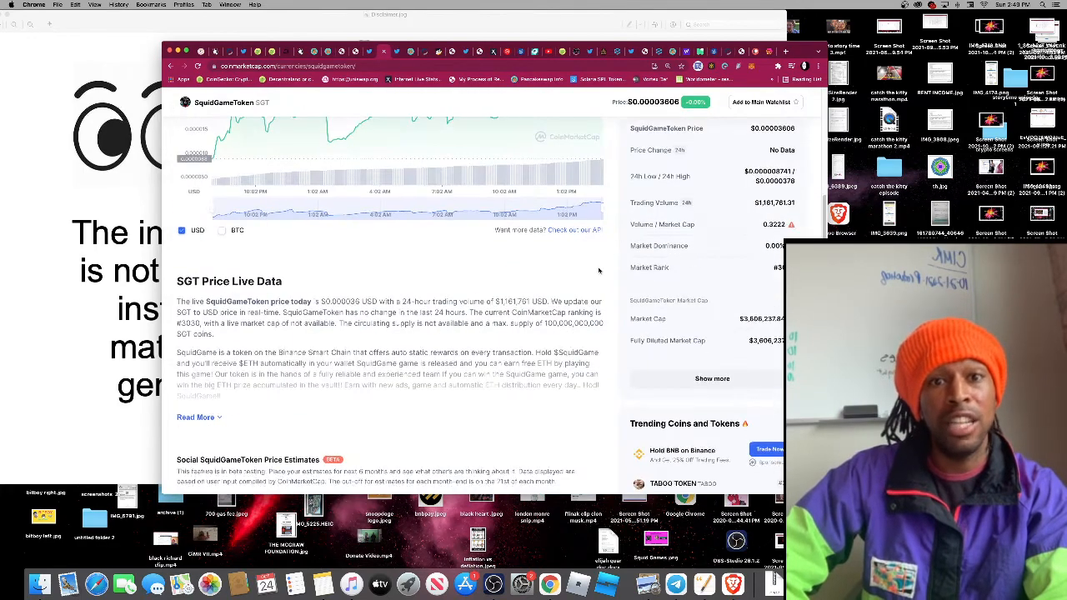
scroll(down, 3)
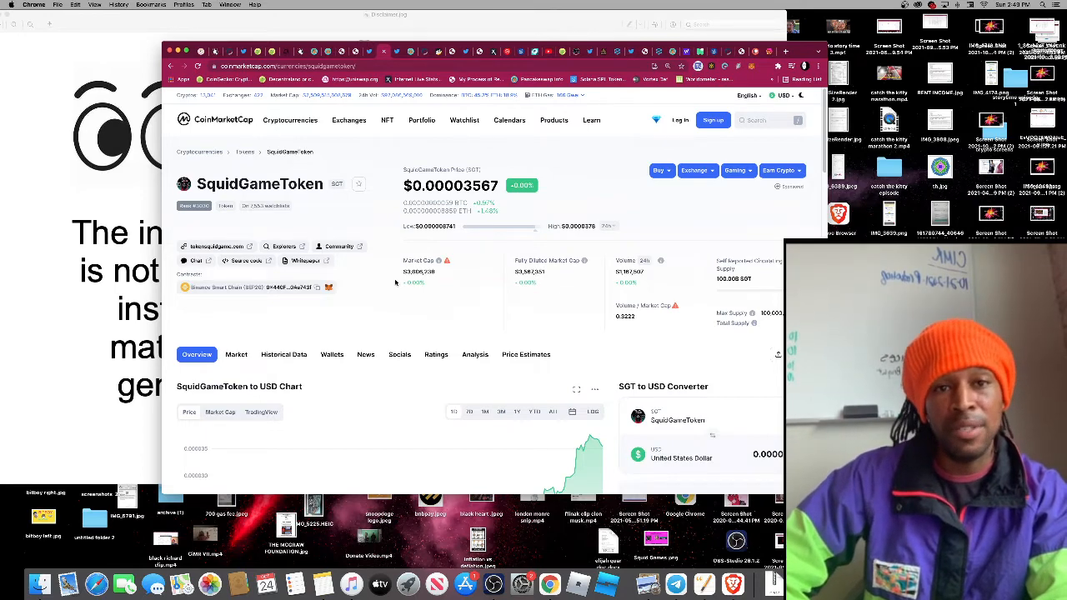
scroll(down, 3)
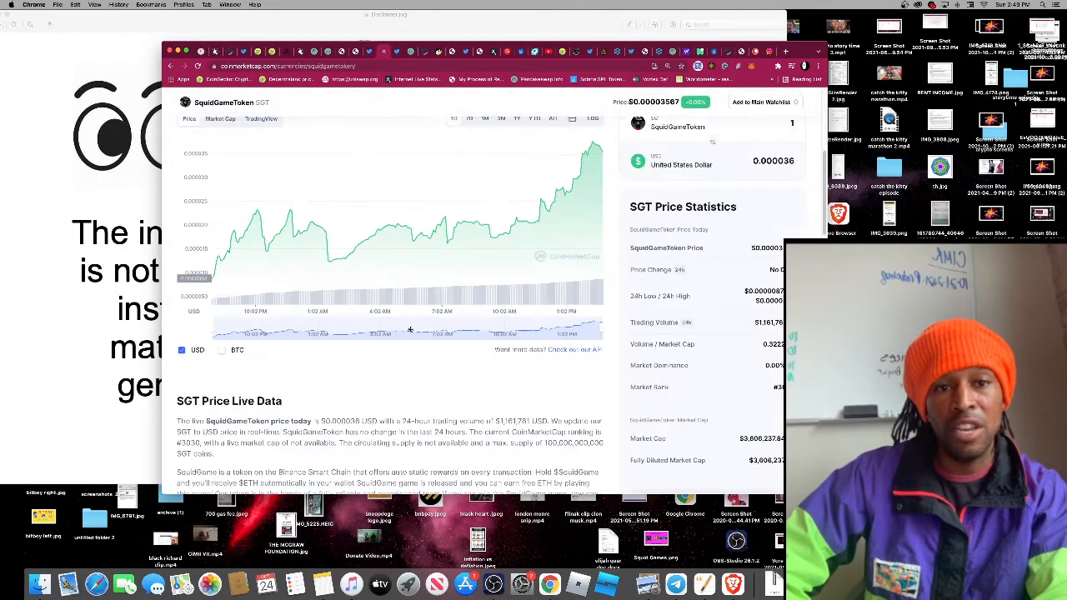
scroll(down, 3)
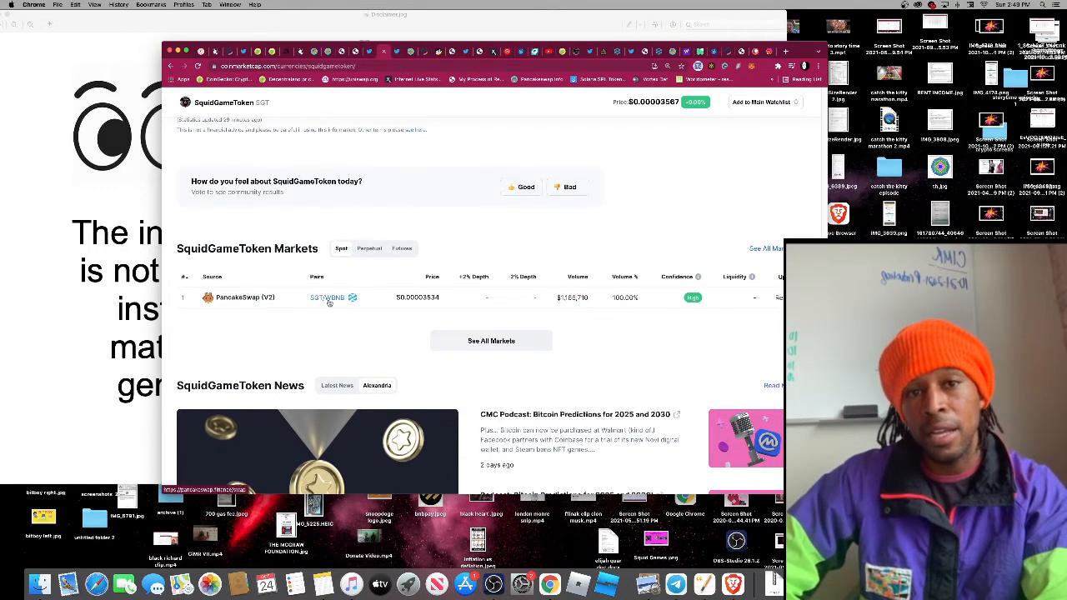
click(327, 298)
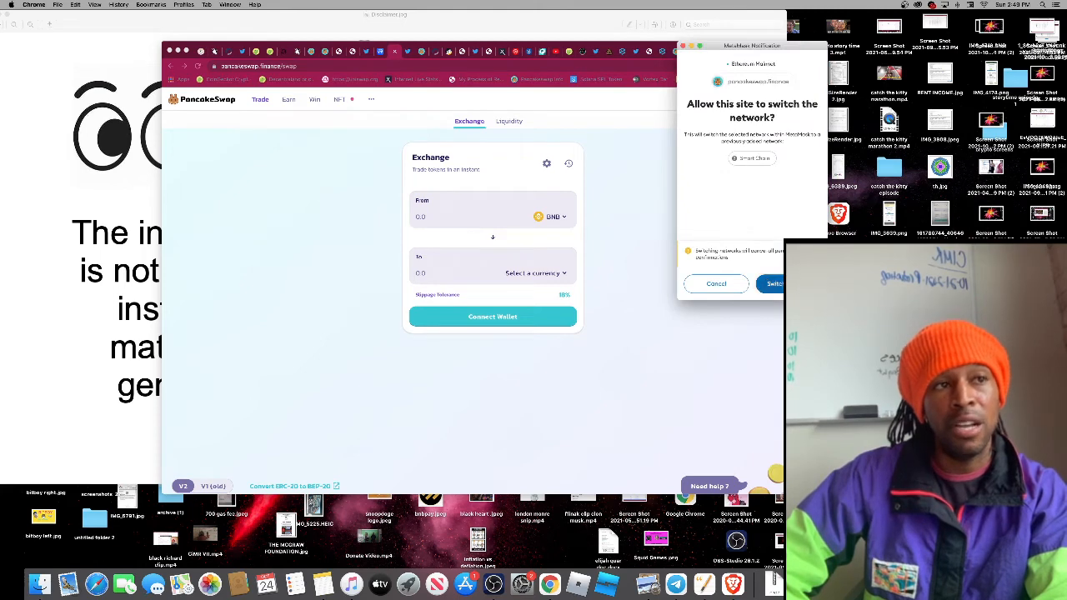
Approve MetaMask's switch to Smart Chain, then open PancakeSwap's NFT menu
click(772, 283)
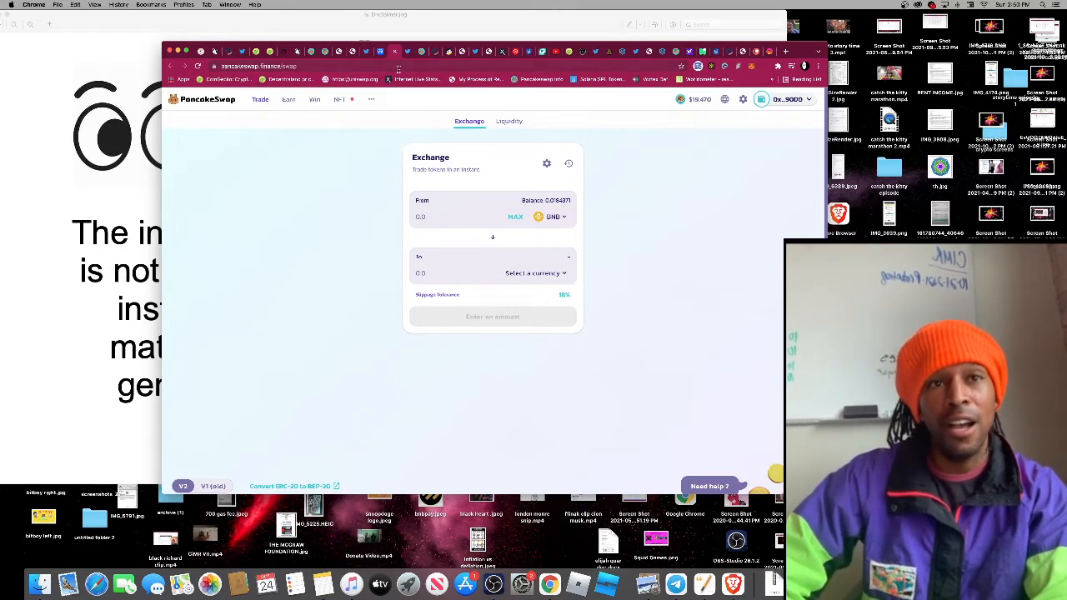
click(339, 99)
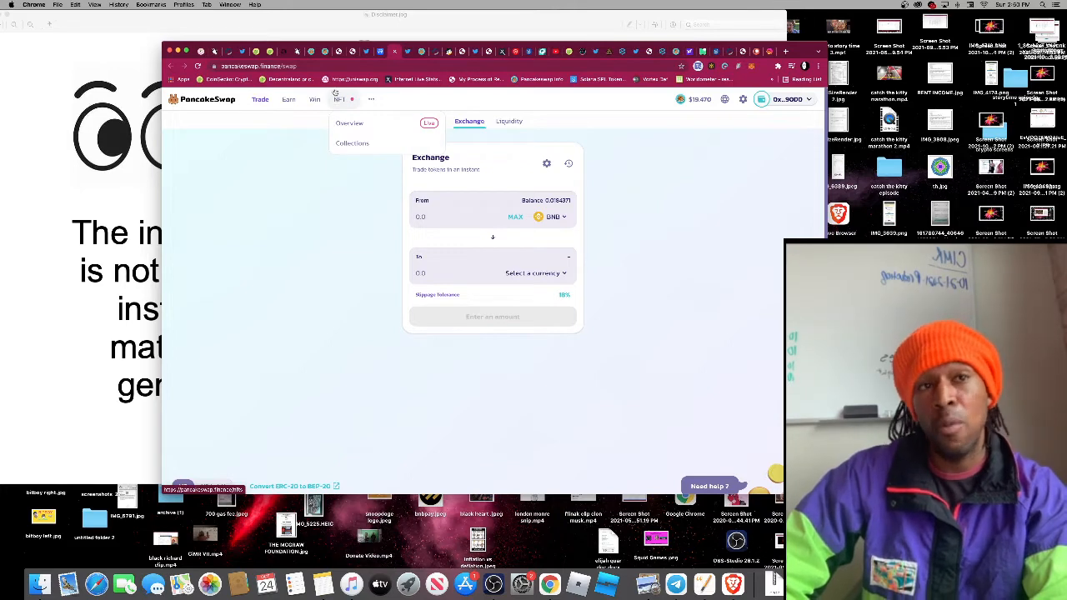